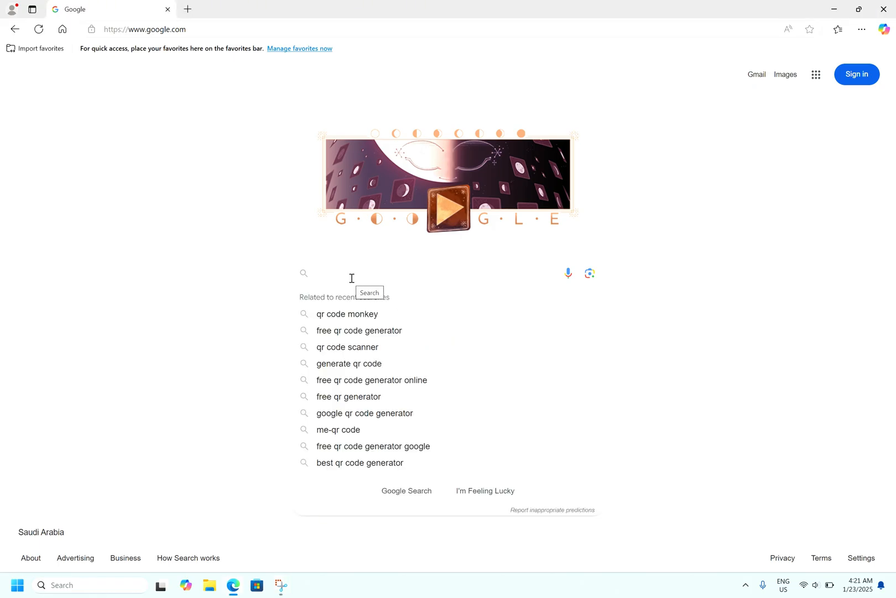
Step: Search Google for 'online qr code generator' and scroll to the GET-QR result
text(onlin)
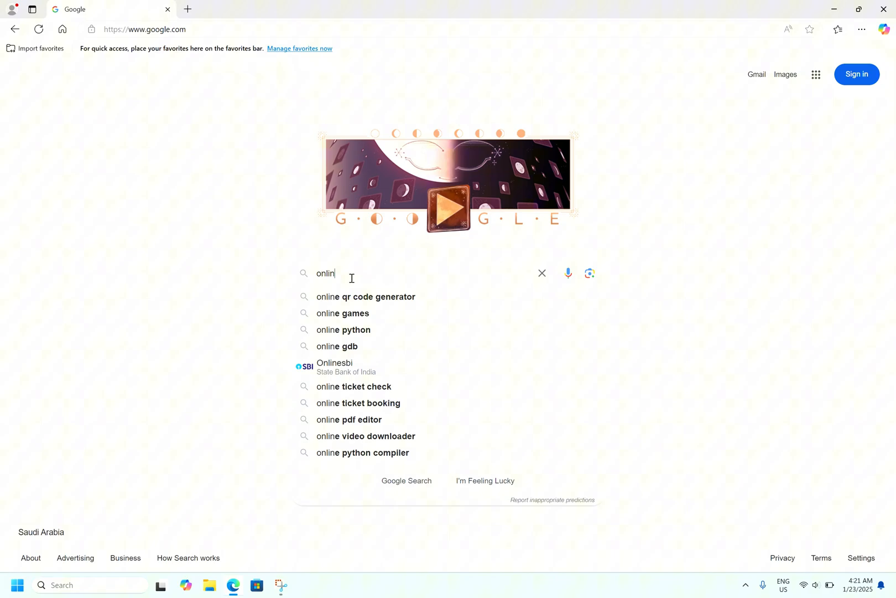
click(365, 297)
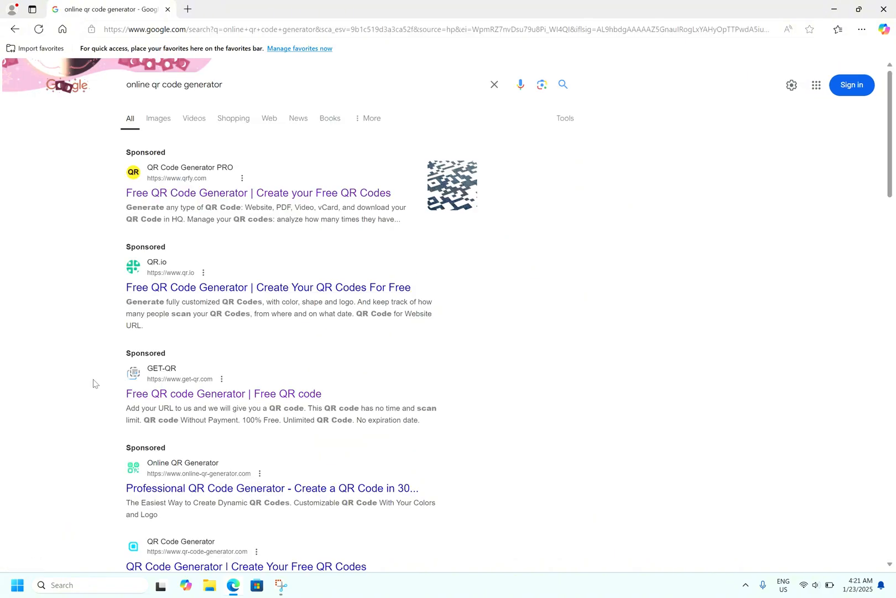
scroll(down, 3)
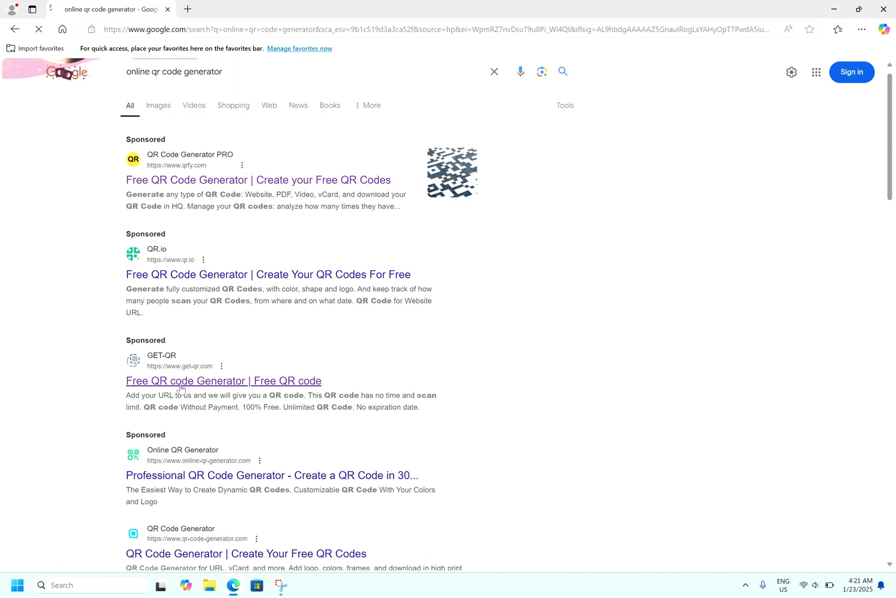
Step: On GET-QR, name the new link QR code 'Data Center Boy'
click(222, 381)
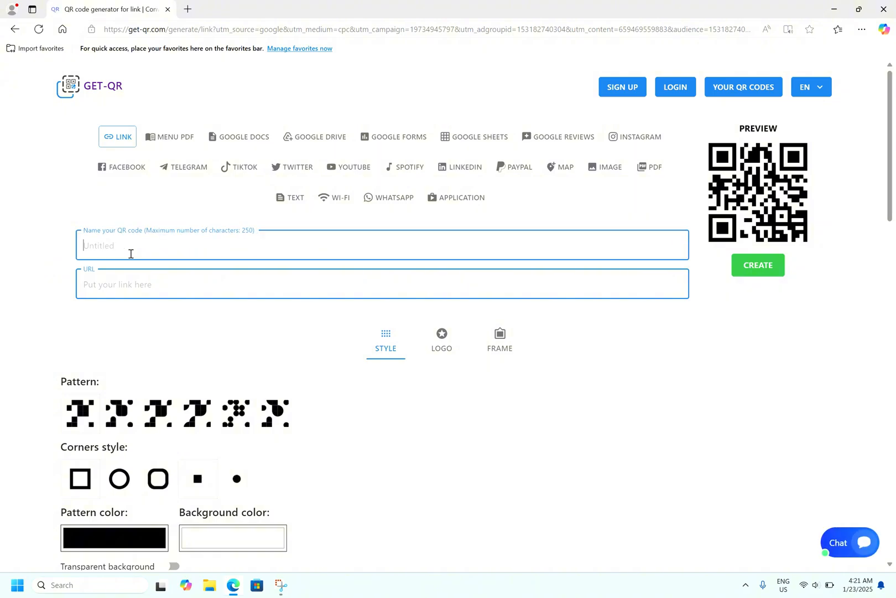
text(Data Center Boy)
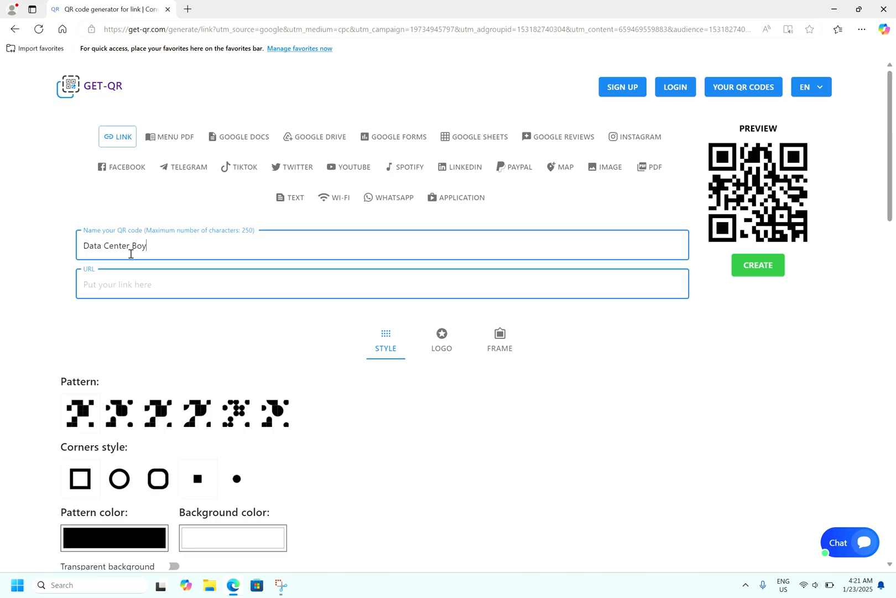
click(382, 281)
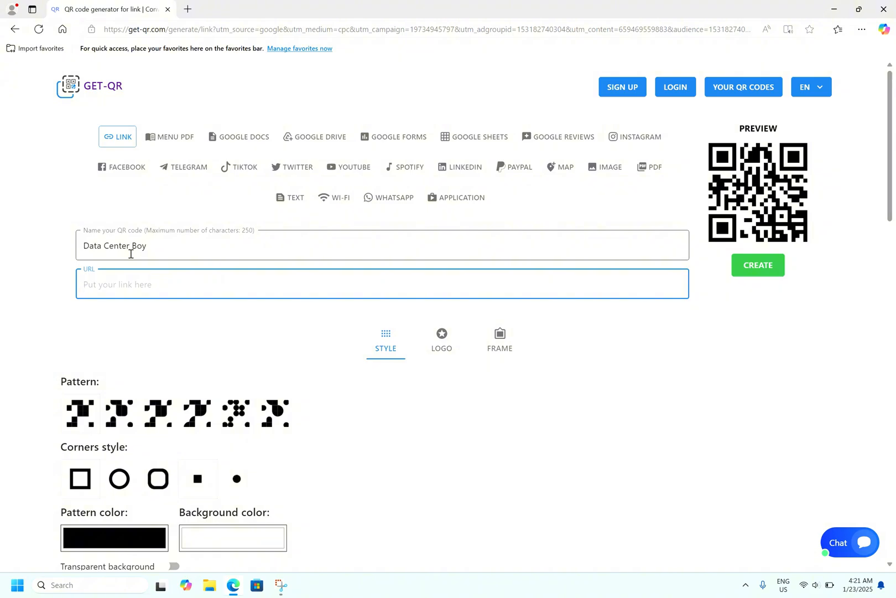
text(https://)
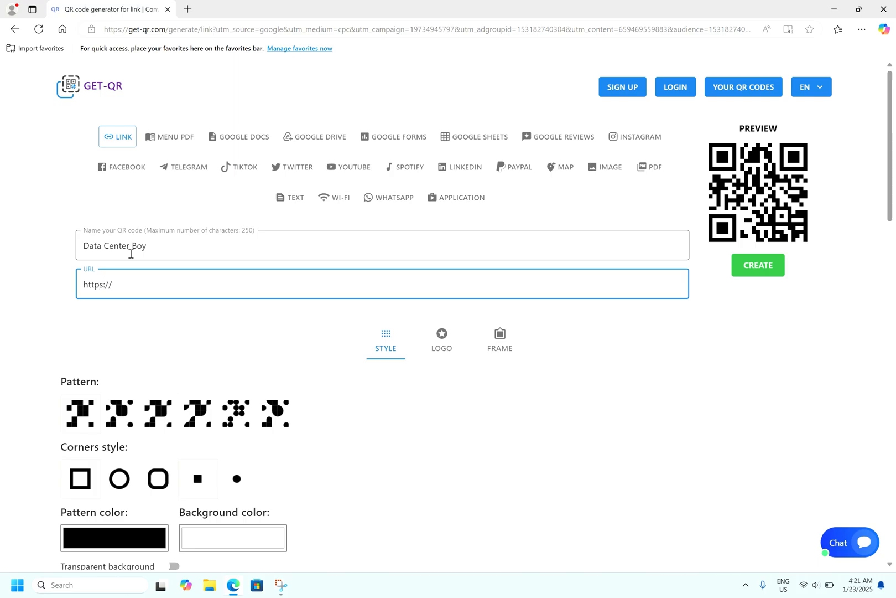
text(www.google.com)
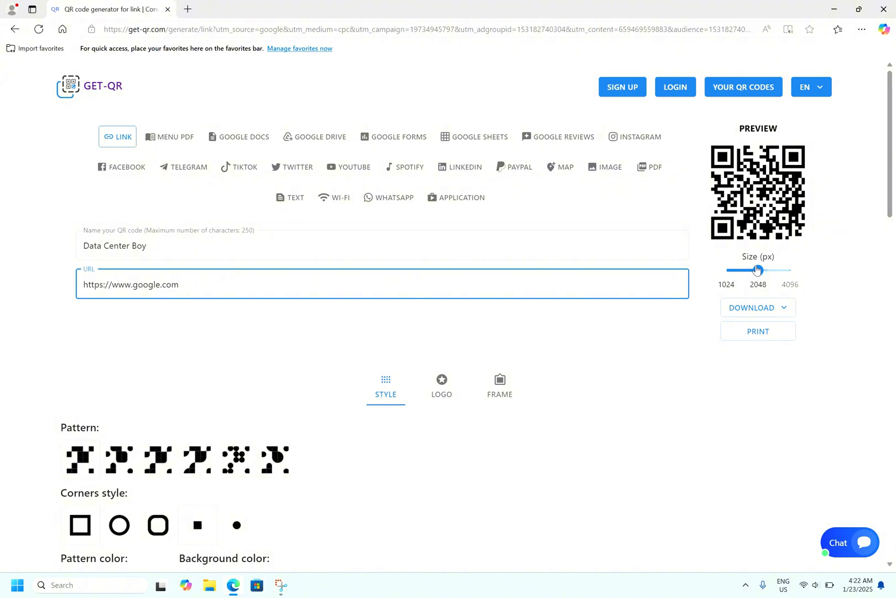
Step: Download the QR code as a PNG image, then bring up Snipping Tool
click(757, 308)
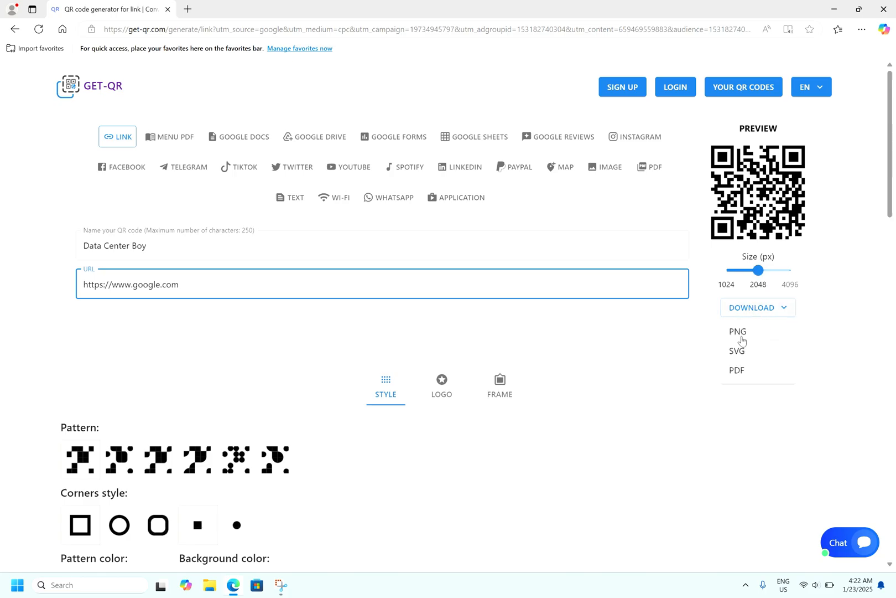
click(737, 332)
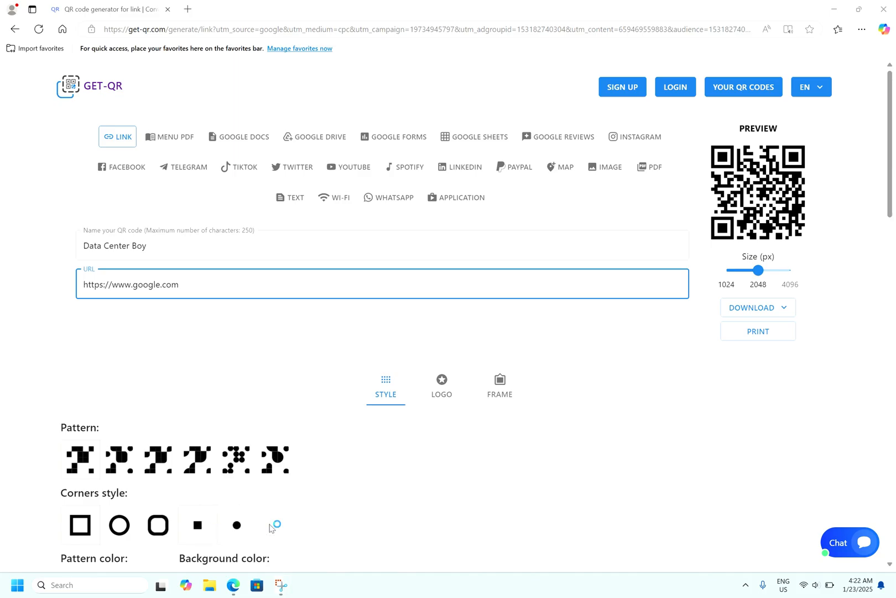
click(279, 584)
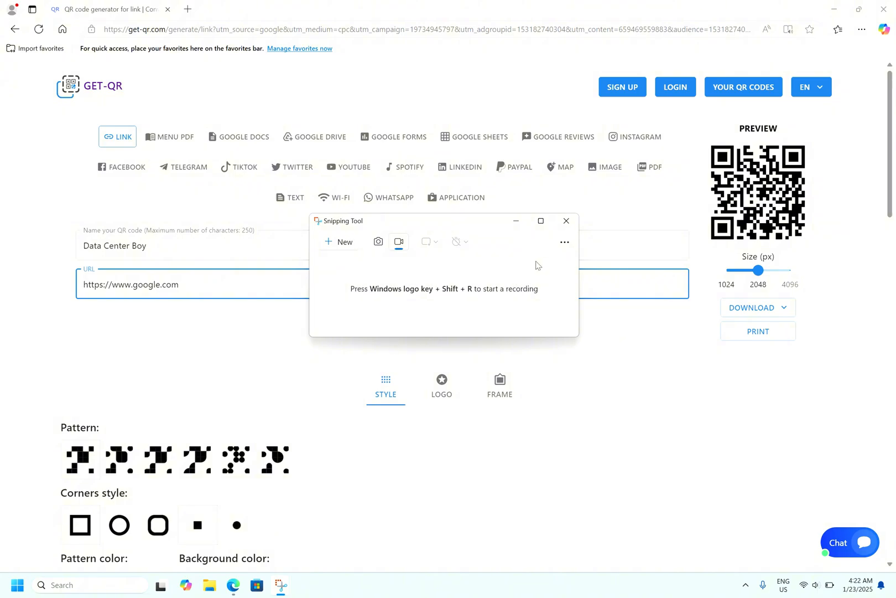
Step: Load the downloaded QR code PNG into Snipping Tool via Open file
click(565, 242)
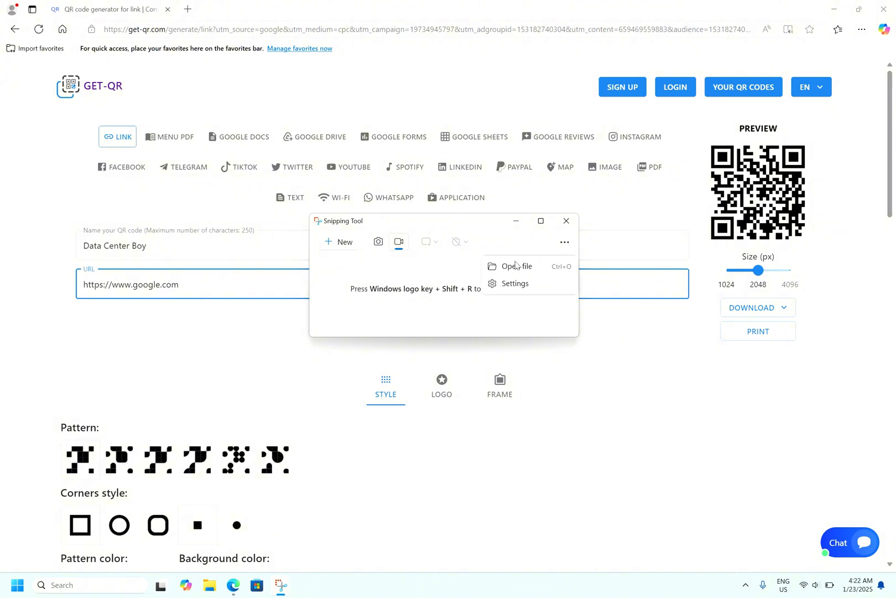
click(565, 242)
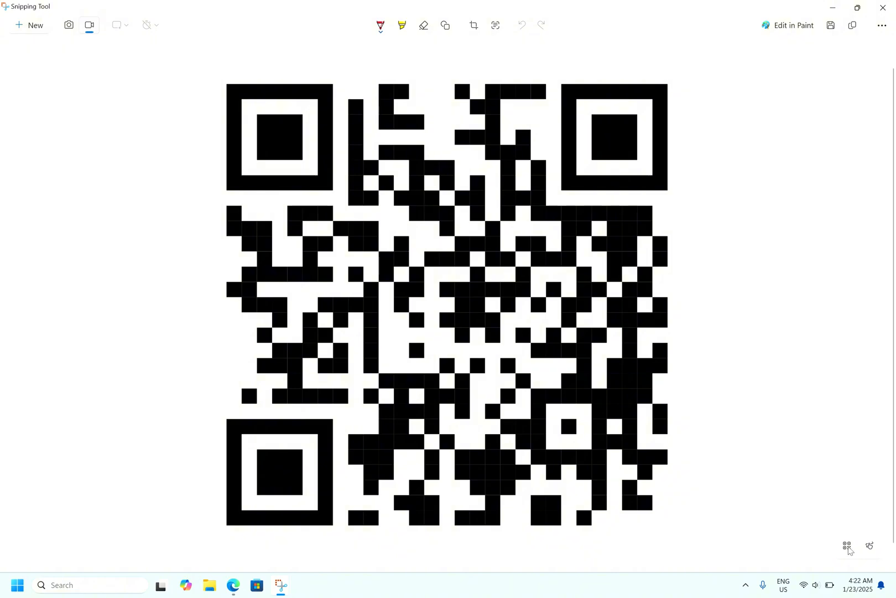
click(846, 545)
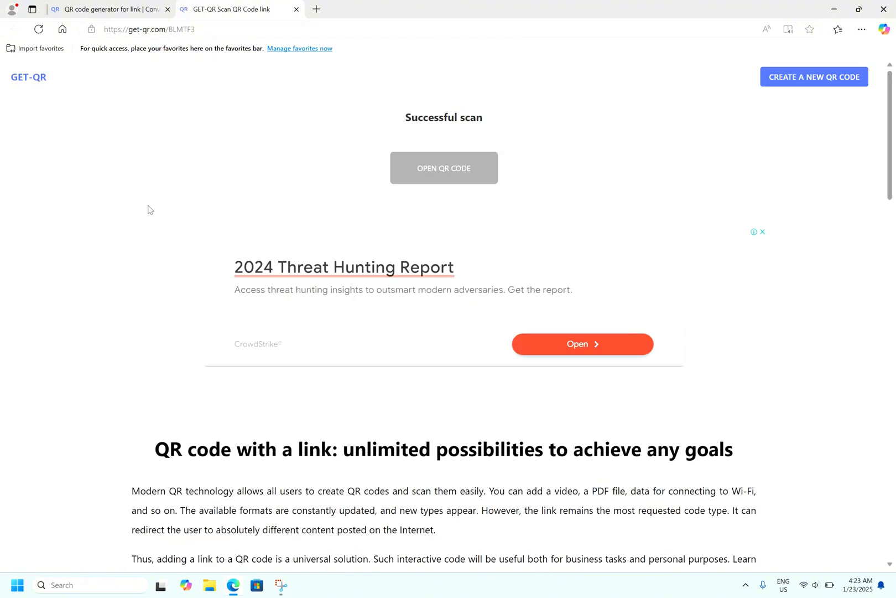
mouse_move(438, 173)
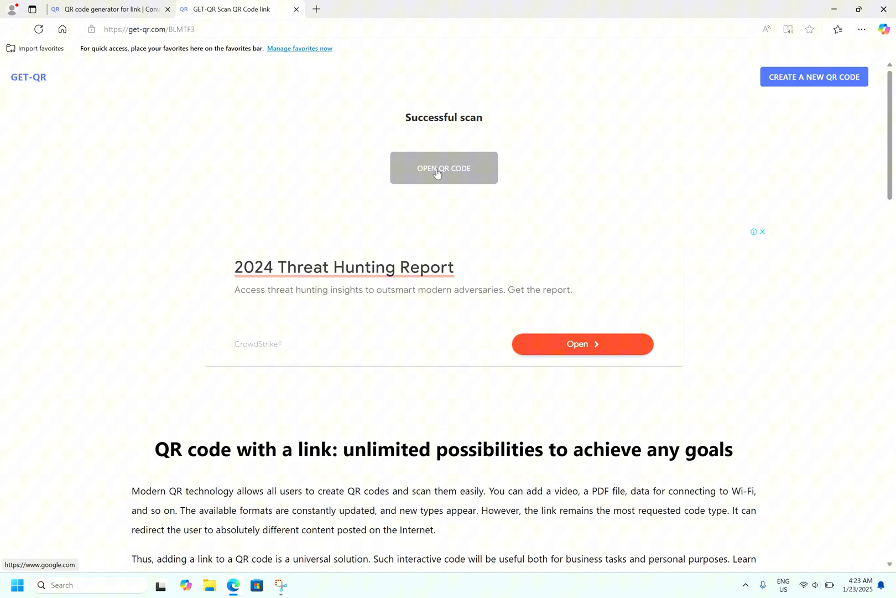
click(444, 169)
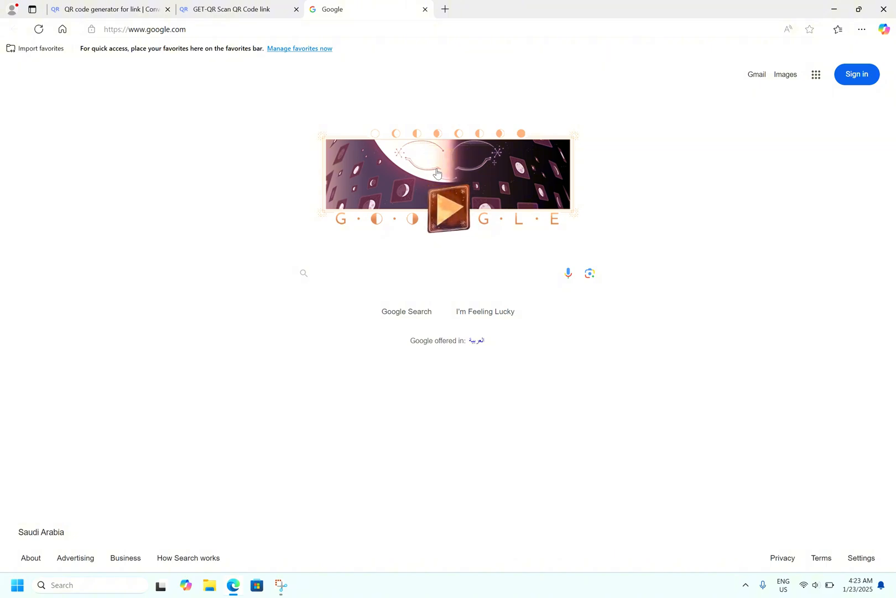
mouse_move(273, 575)
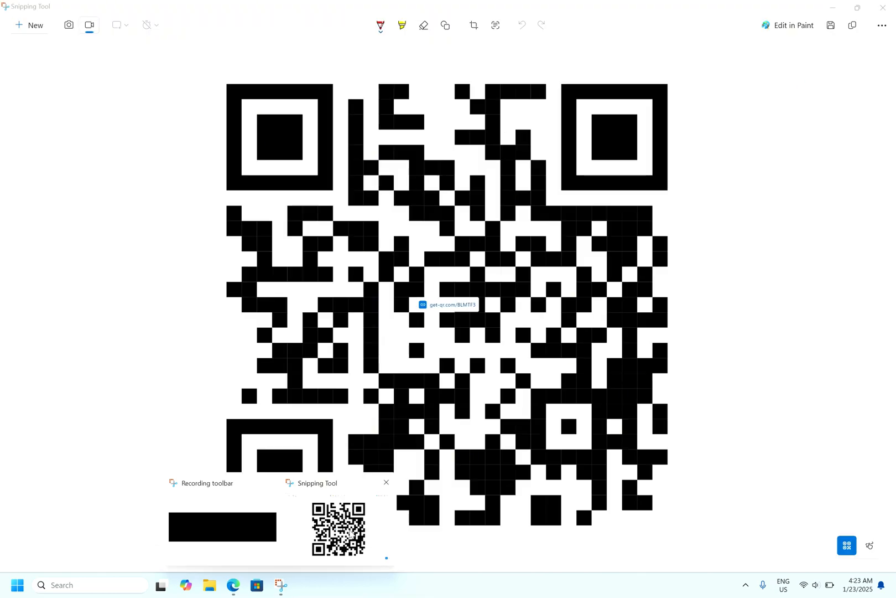
Step: Bring the Snipping Tool window with the decoded QR image back to the front
click(386, 482)
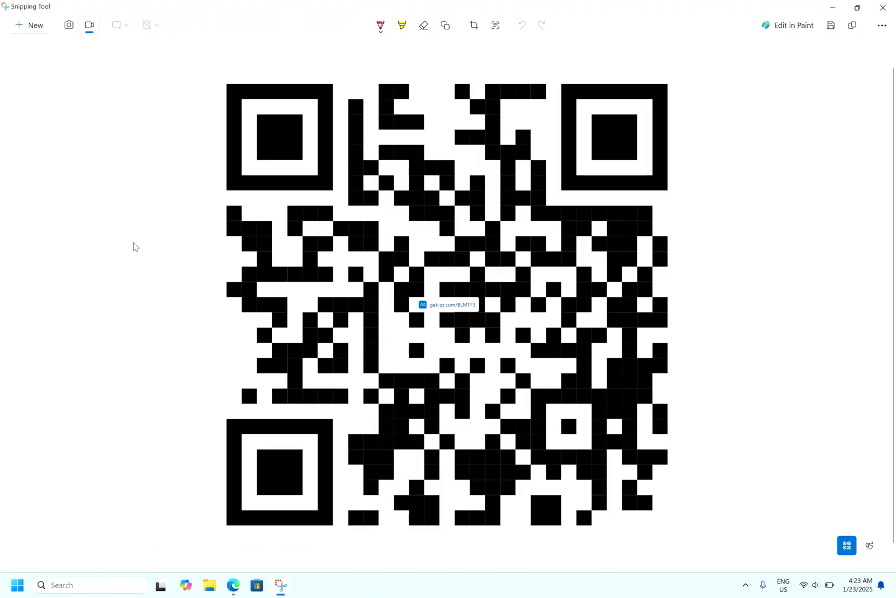